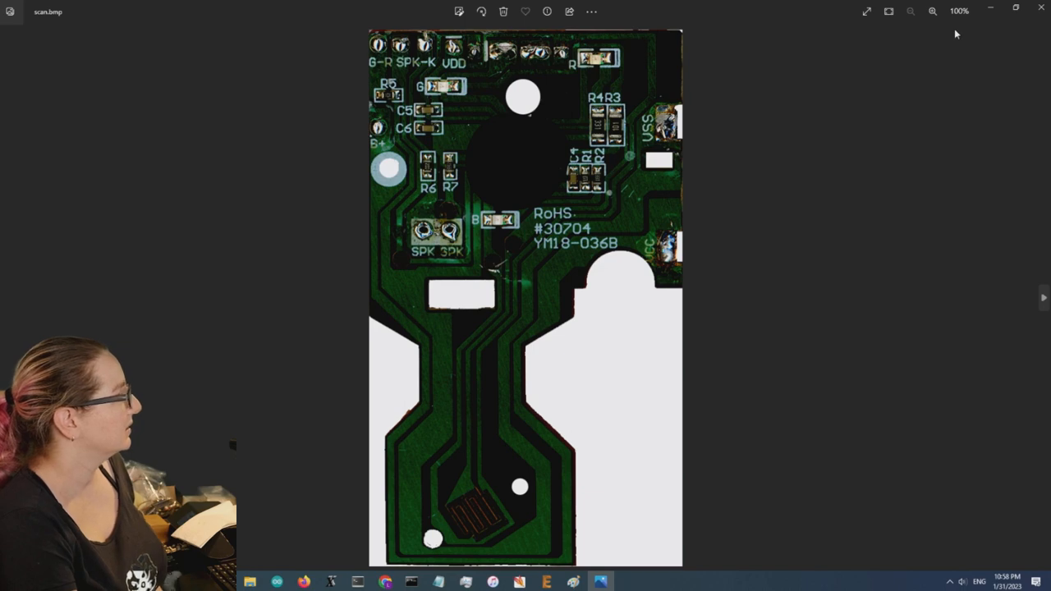
mouse_move(587, 375)
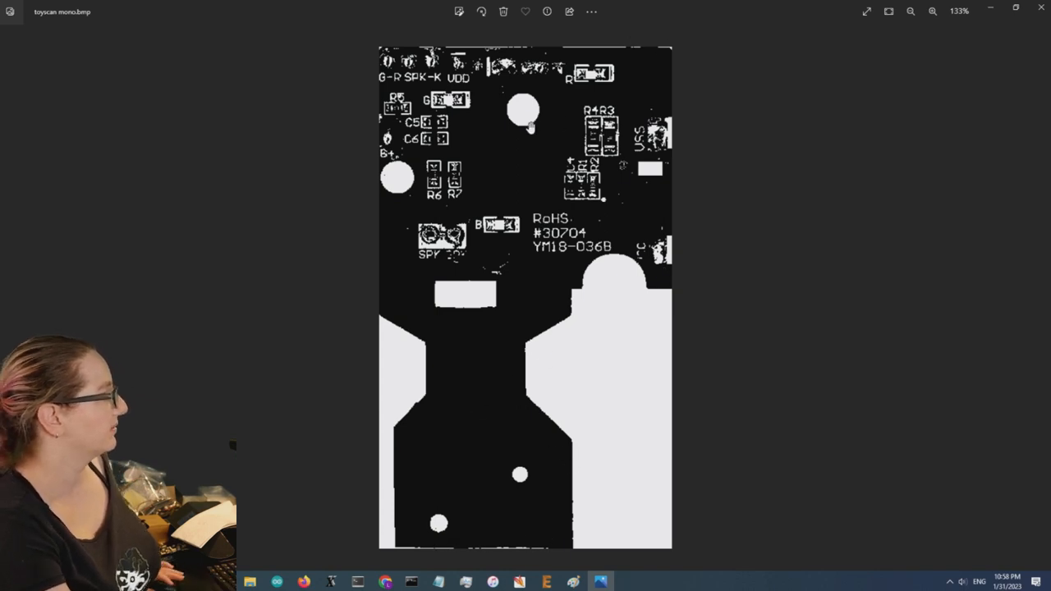
left_click(549, 580)
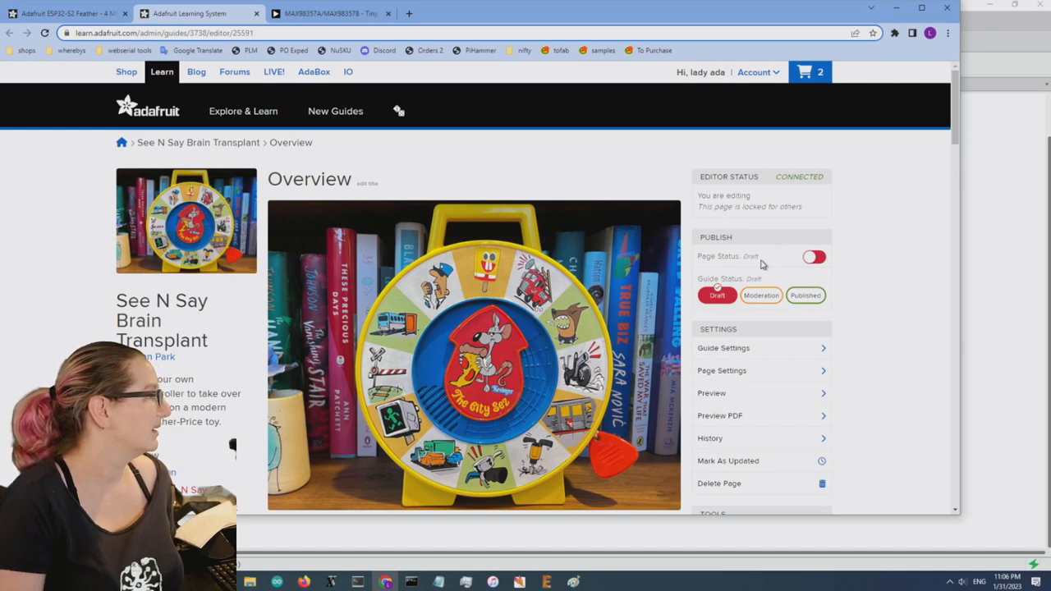
Scroll the See N Say overview, then read through the 'Build the See N Say Circuit' page
scroll("down", 3)
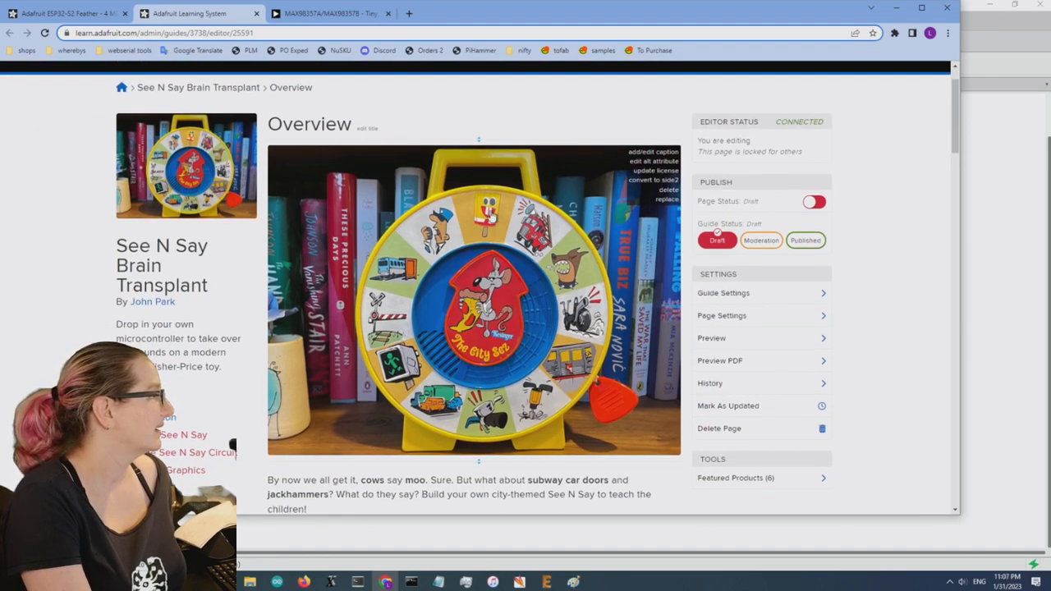
scroll("down", 3)
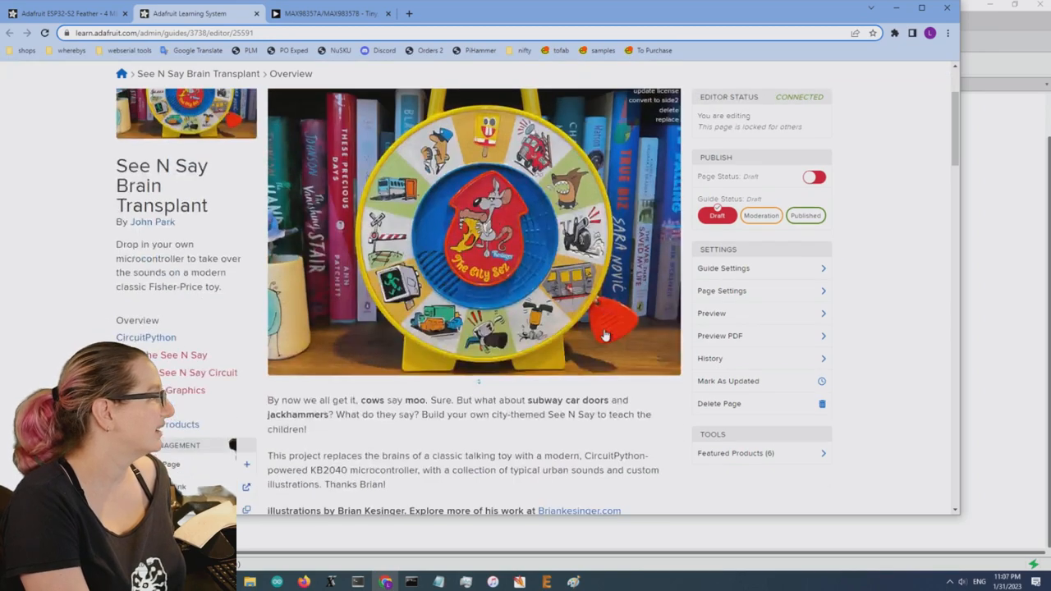
scroll("down", 3)
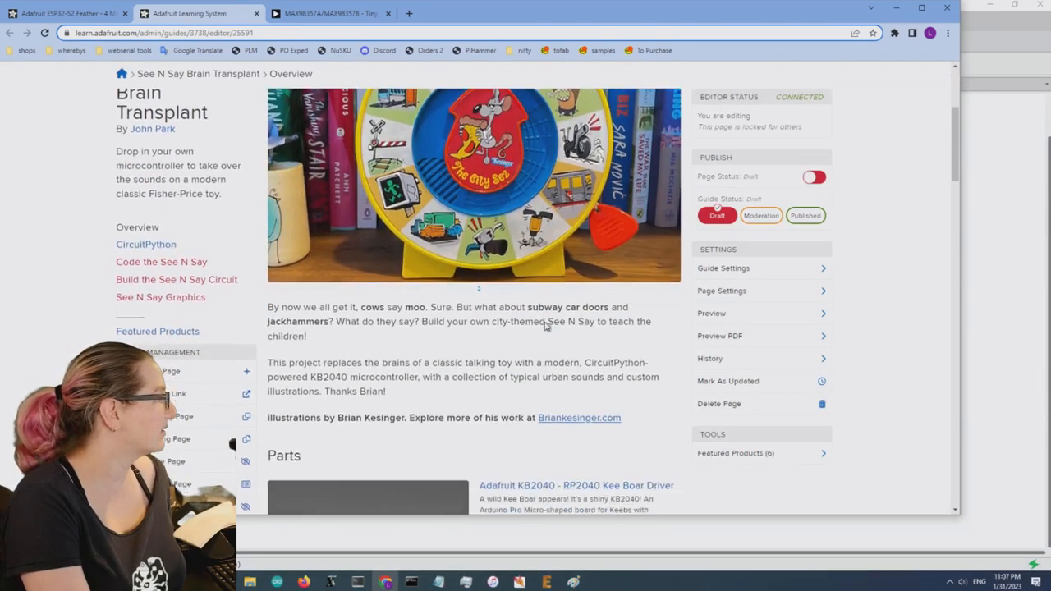
scroll("down", 3)
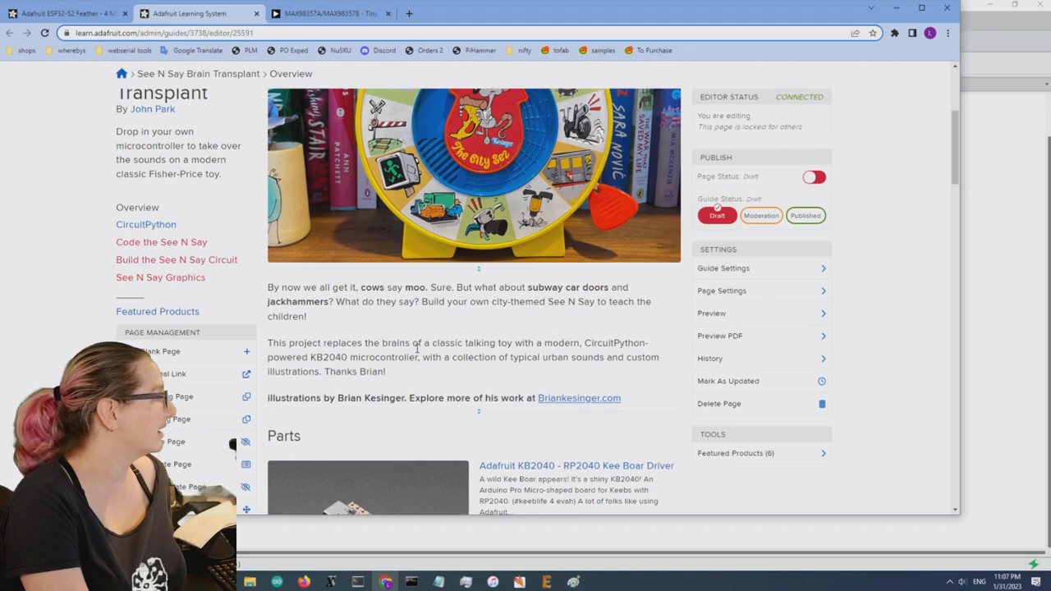
left_click(176, 259)
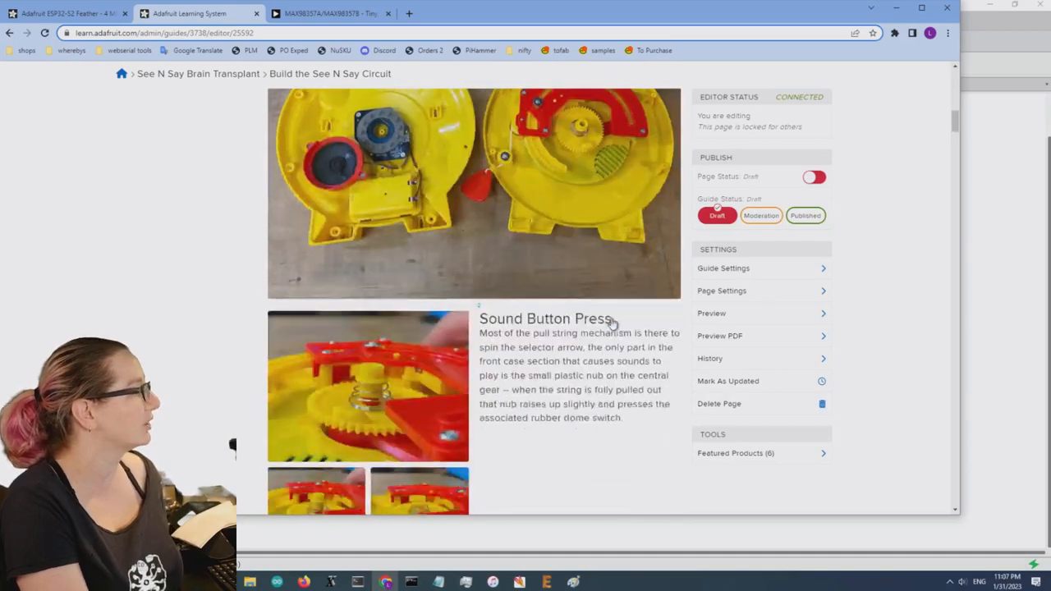
scroll("down", 3)
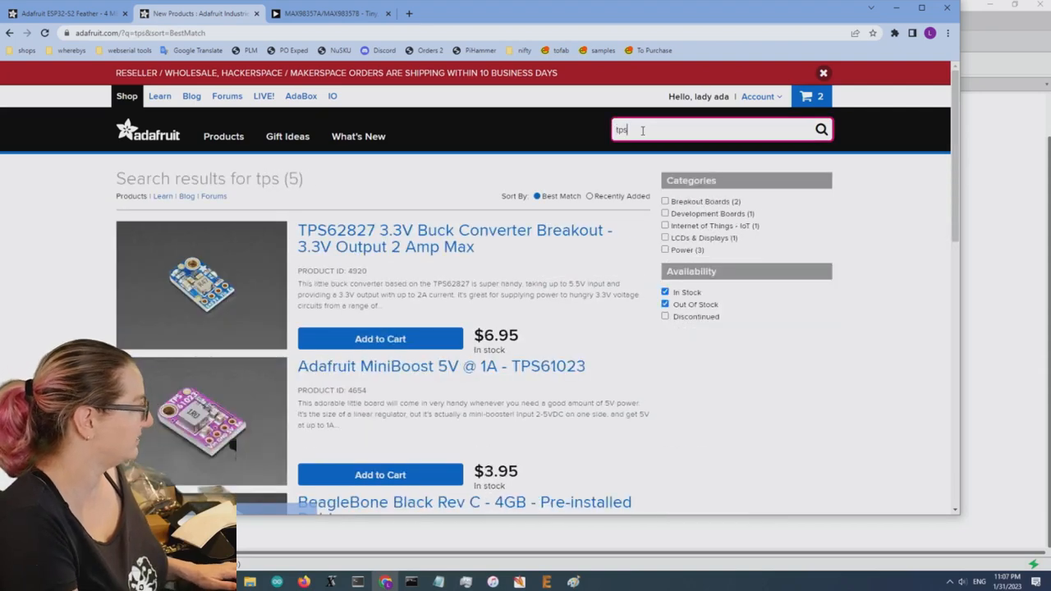
Search the Adafruit shop for 'tps' to list the TPS62827 buck and MiniBoost TPS61023 boards
left_click(441, 366)
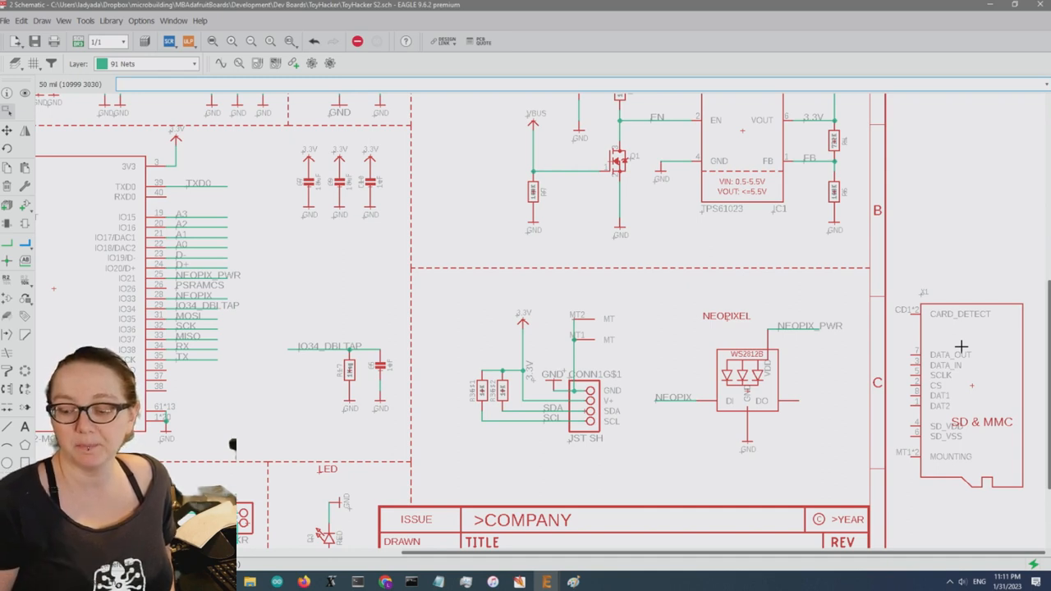
mouse_move(1008, 518)
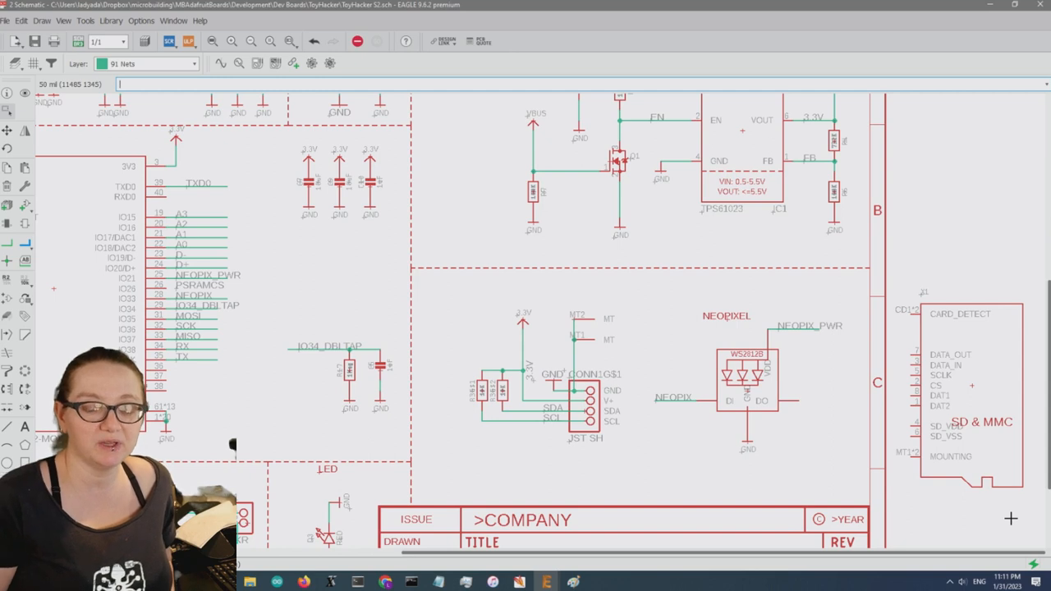